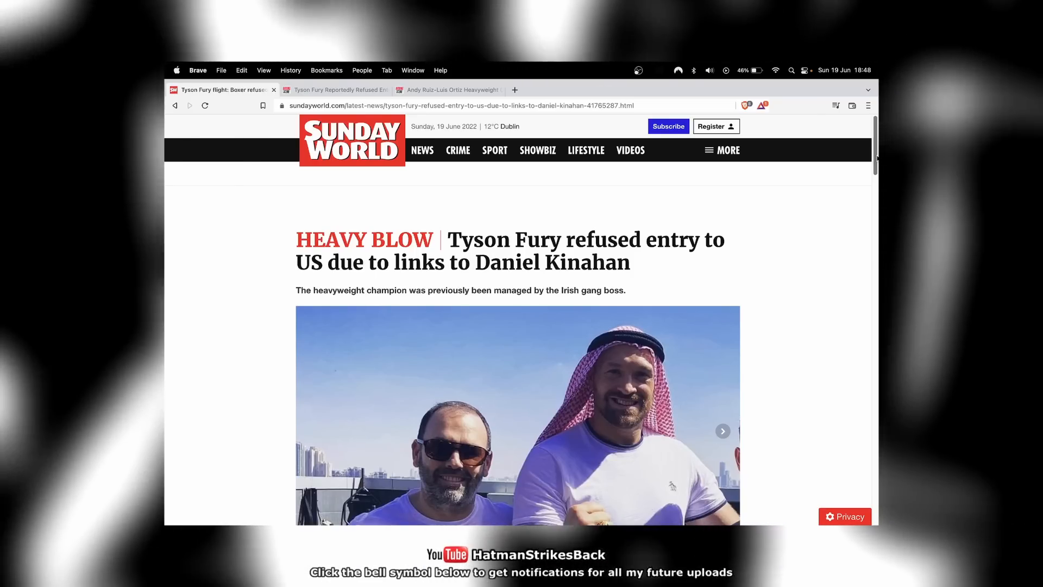
scroll(down, 3)
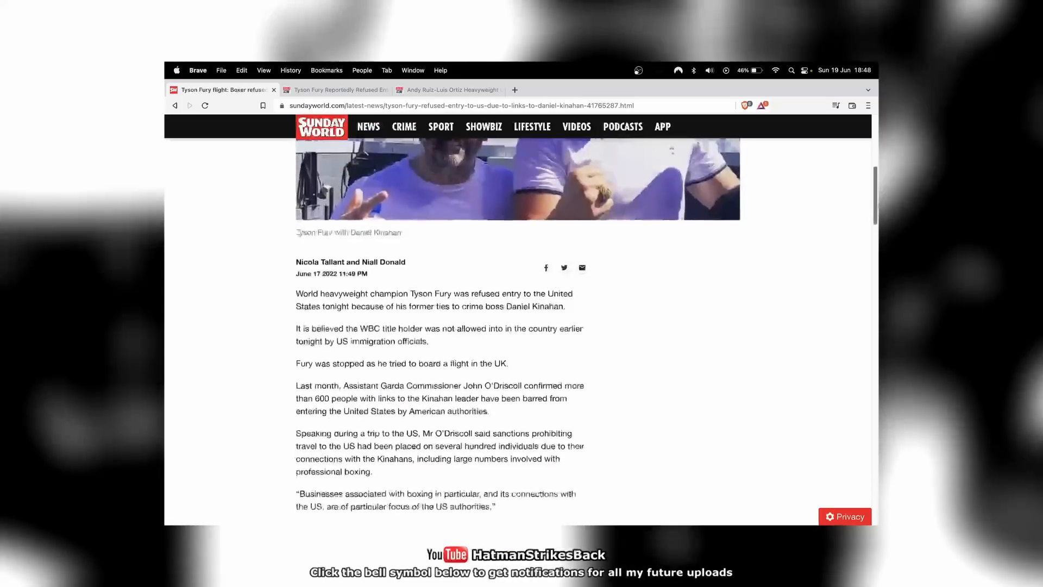
scroll(down, 3)
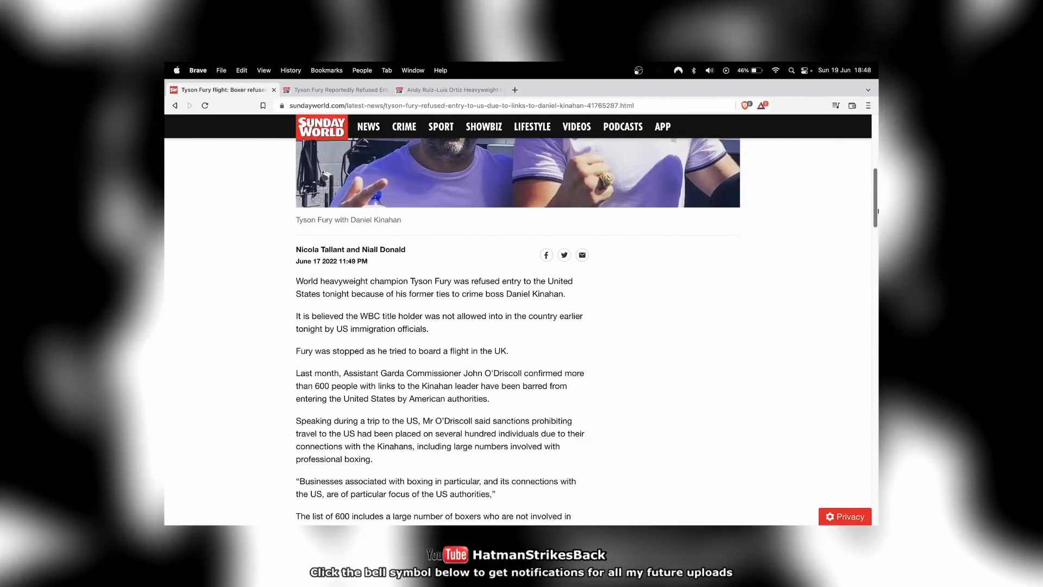
scroll(down, 3)
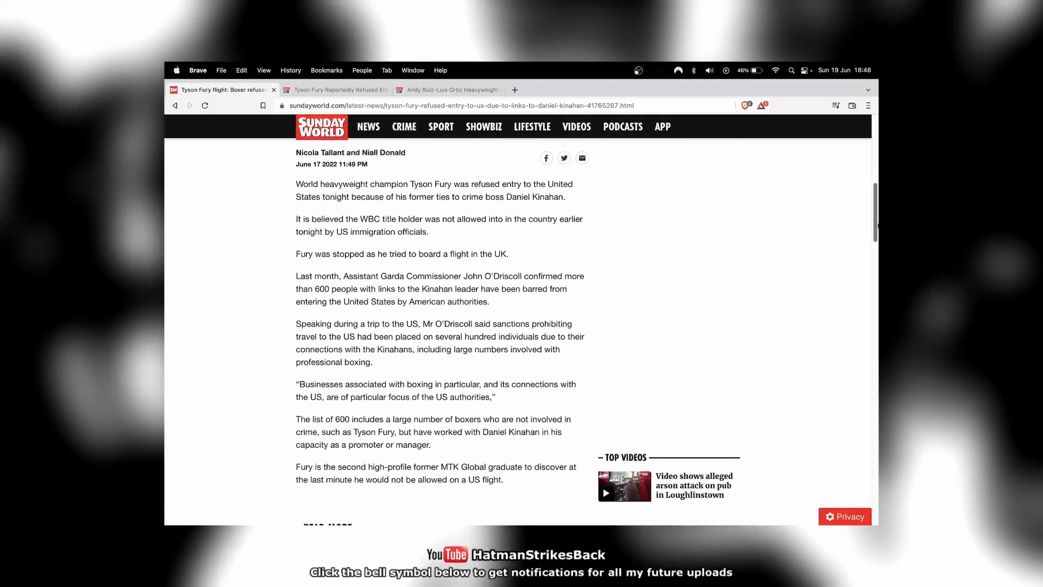
scroll(down, 3)
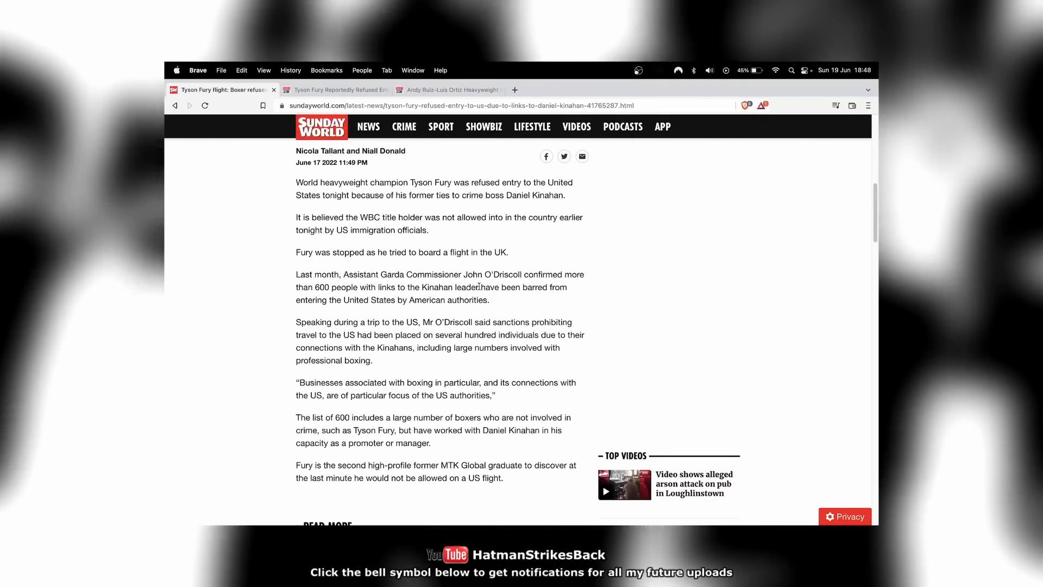
mouse_move(225, 291)
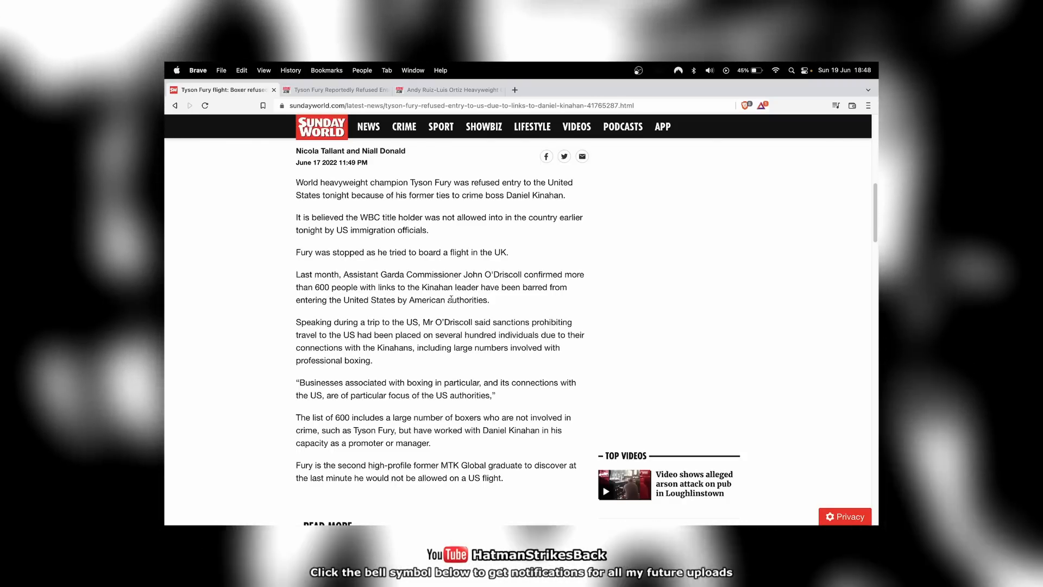
mouse_move(517, 307)
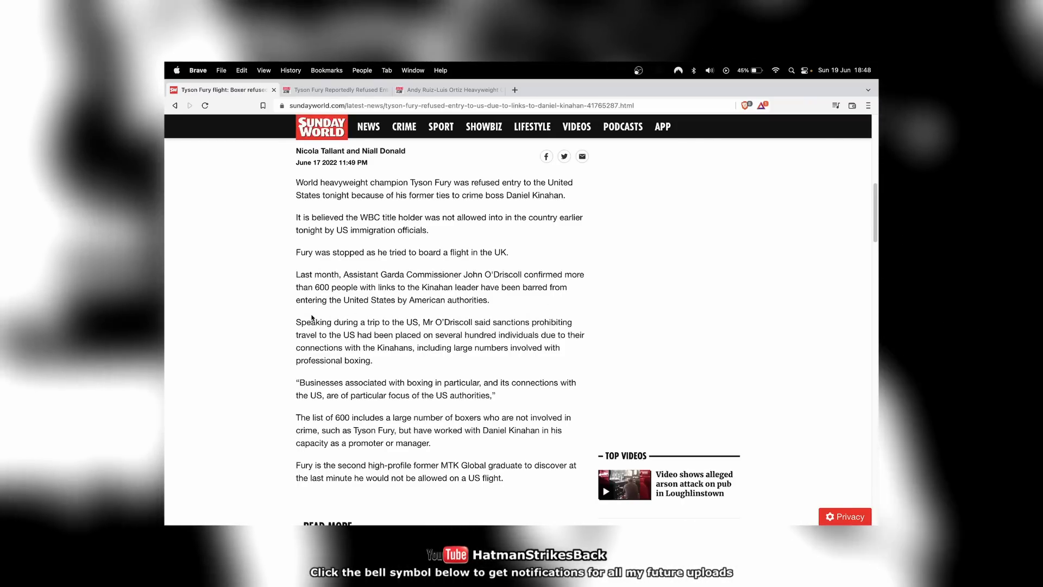
mouse_move(804, 306)
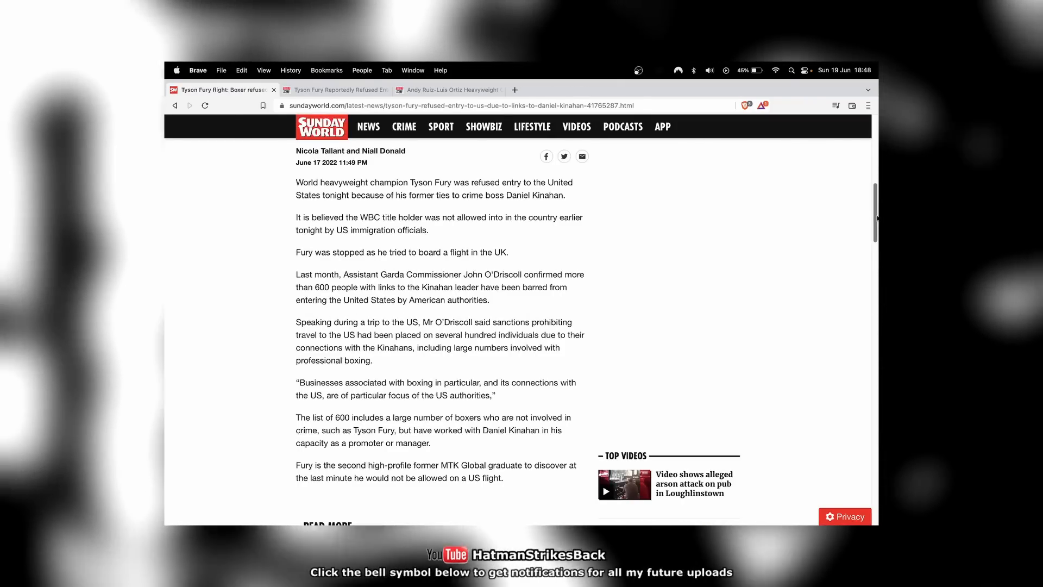
scroll(down, 3)
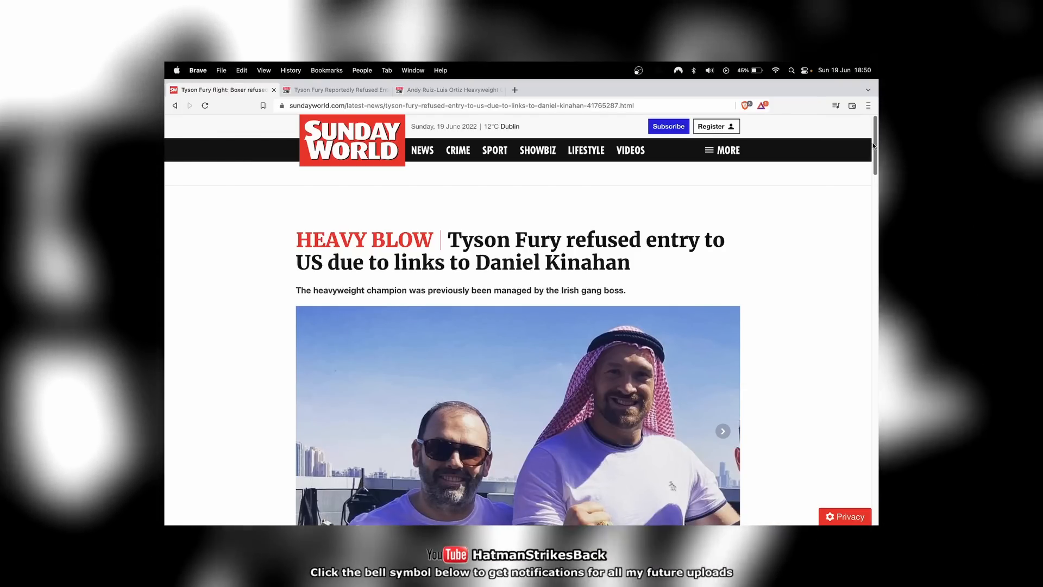
scroll(down, 3)
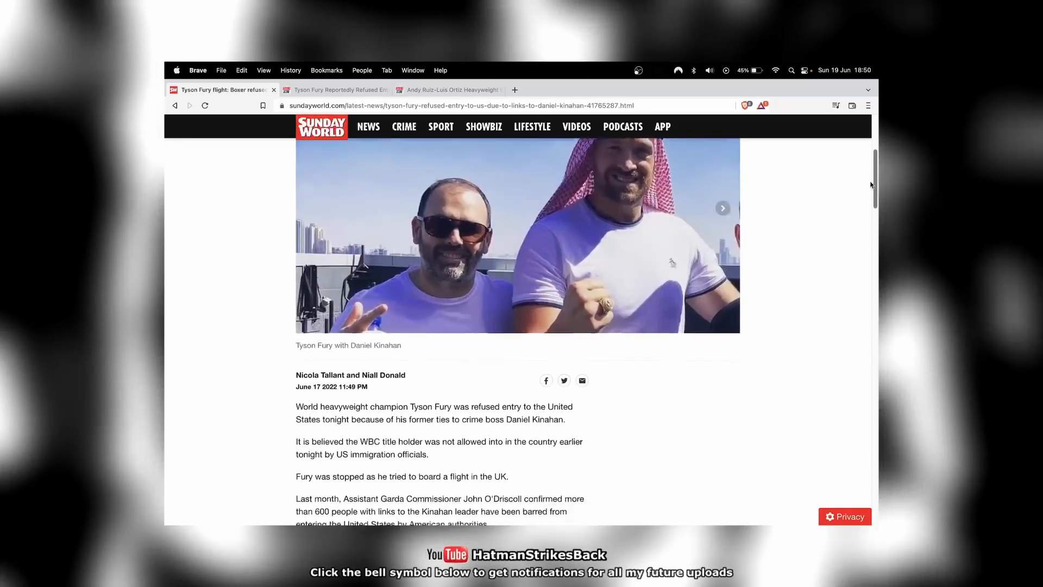
scroll(down, 3)
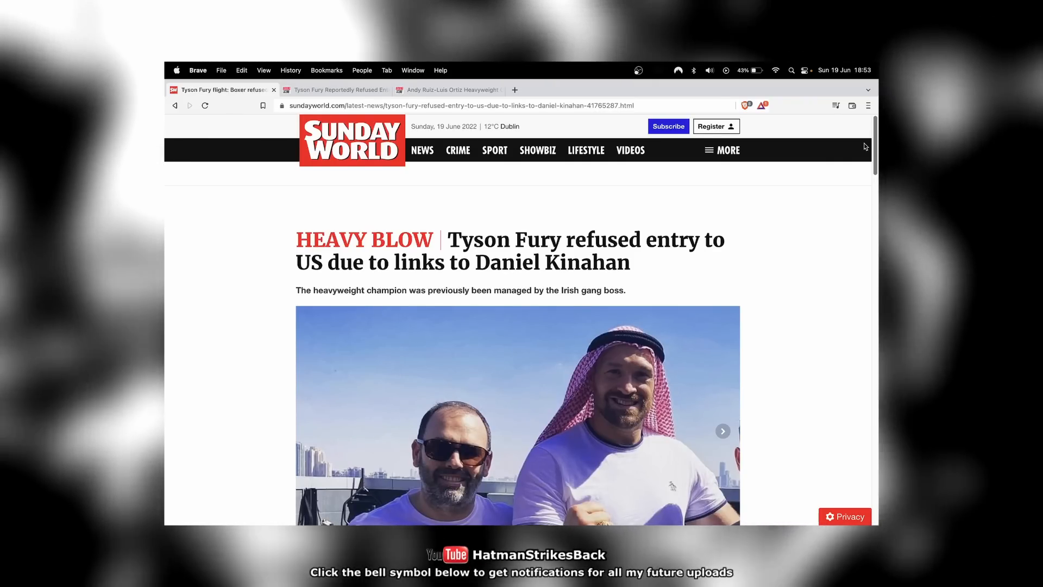
scroll(down, 3)
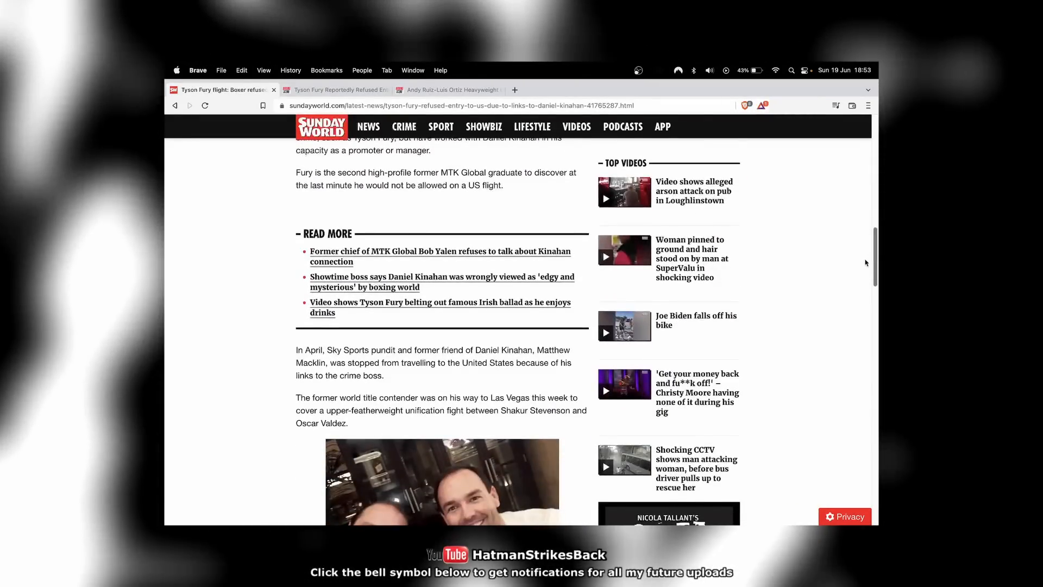